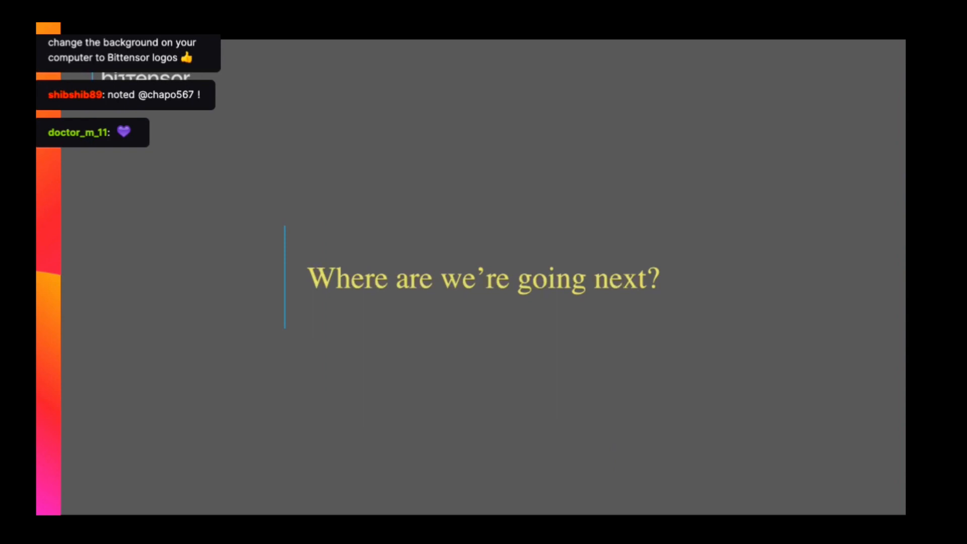
key(brightness_up)
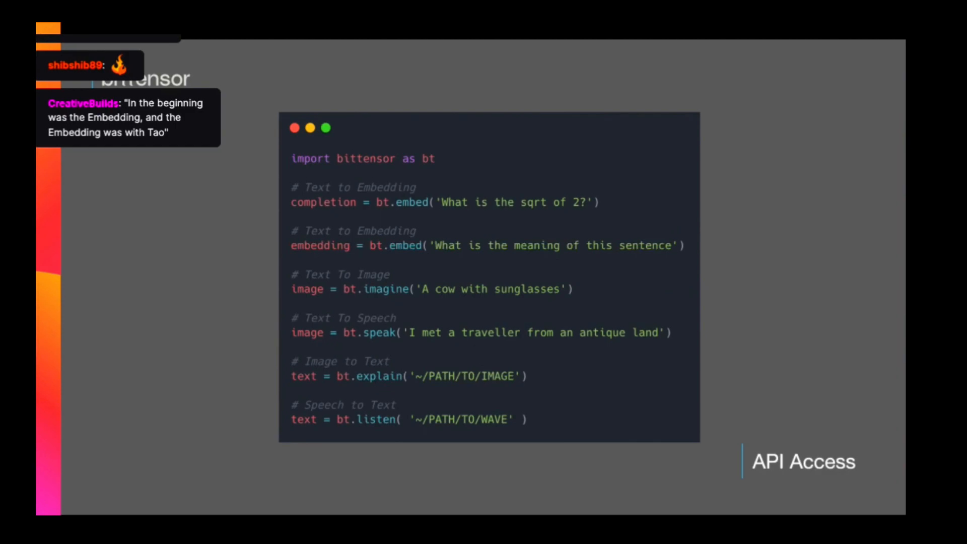
key(Right)
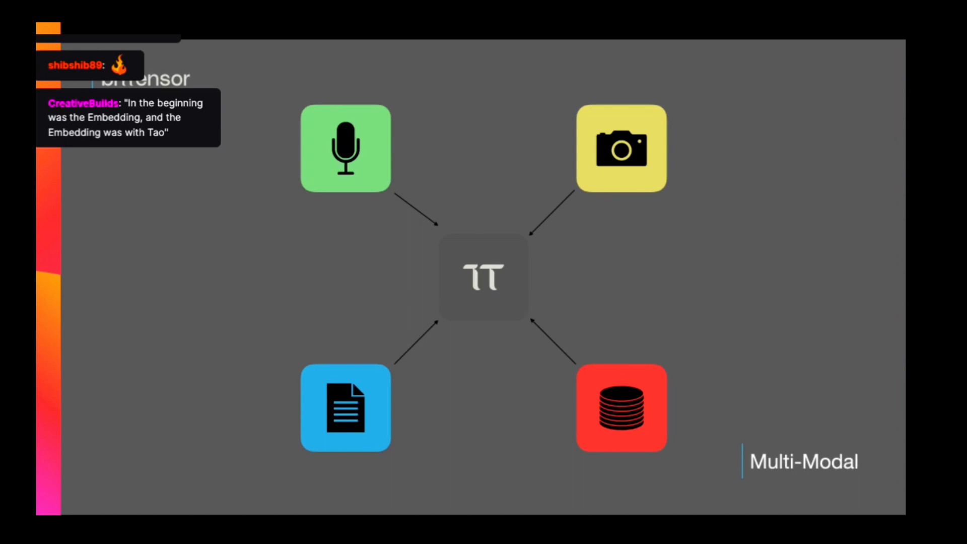